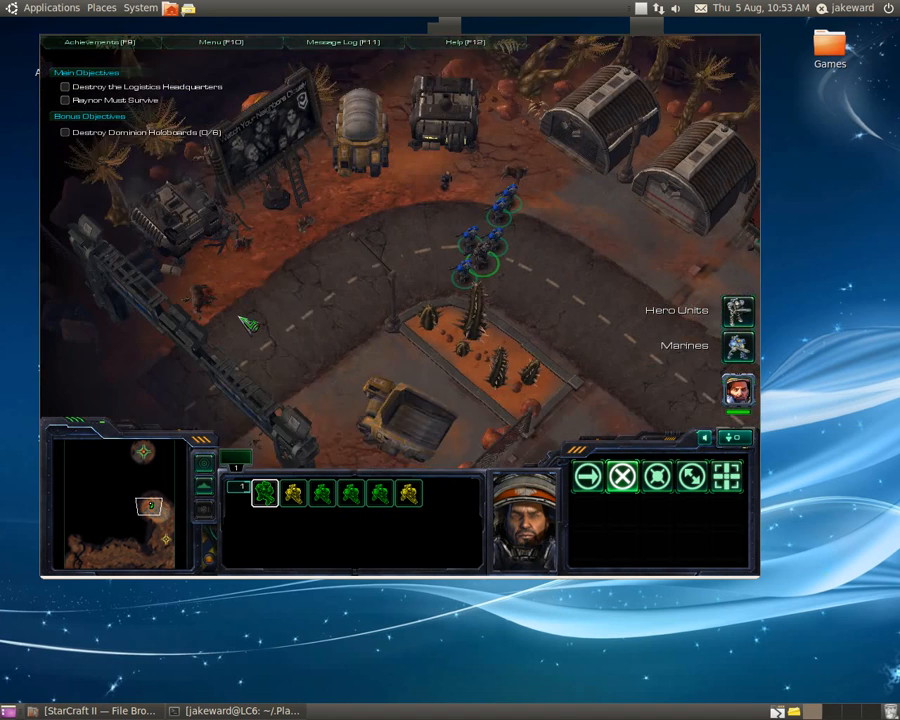
# - Scroll the view while Raynor's squad advances along the road past the base
pyautogui.scroll(3)
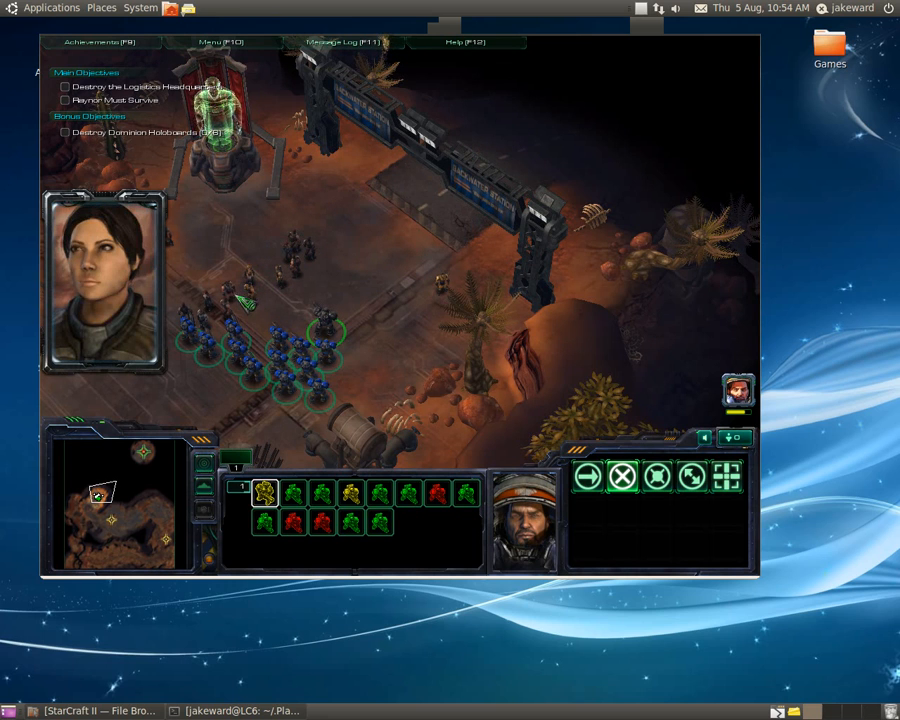
# - Order Raynor's full marine group to move north beyond the Backwater Station gate
pyautogui.rightClick(525, 105)
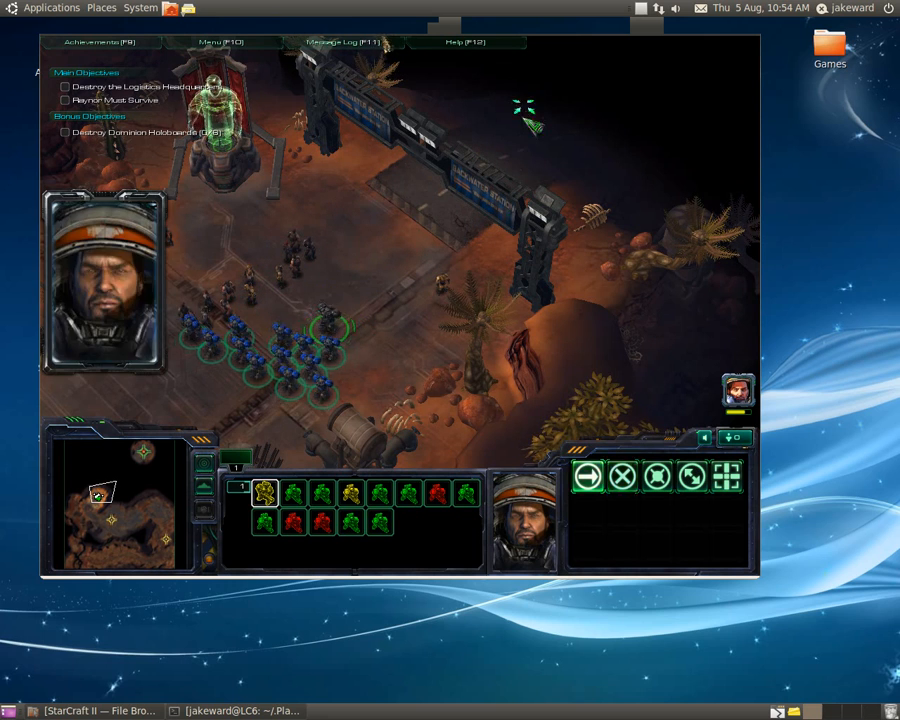